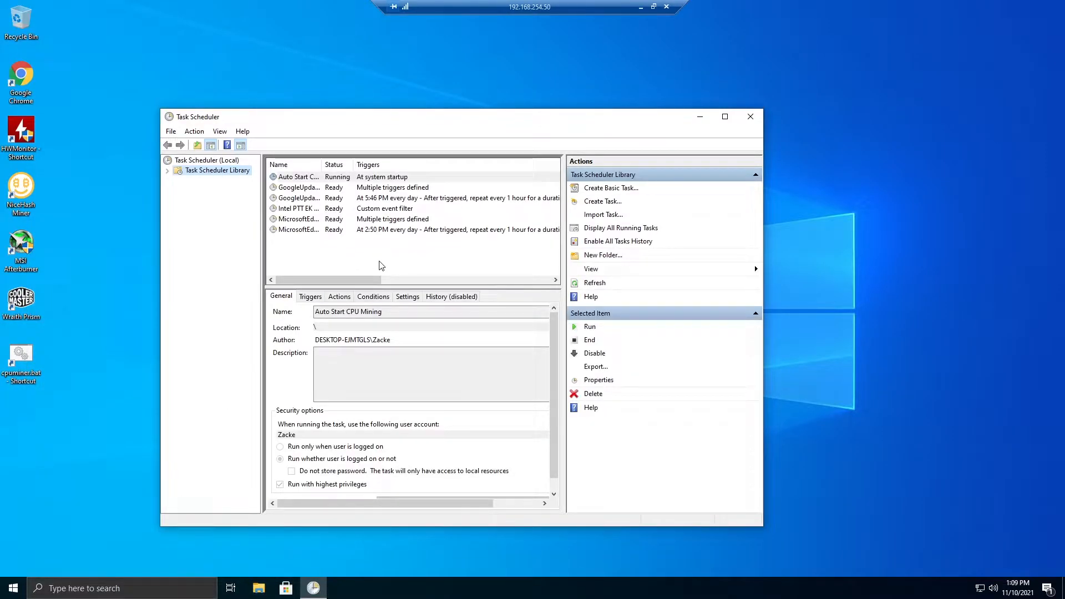
pyautogui.moveTo(231, 514)
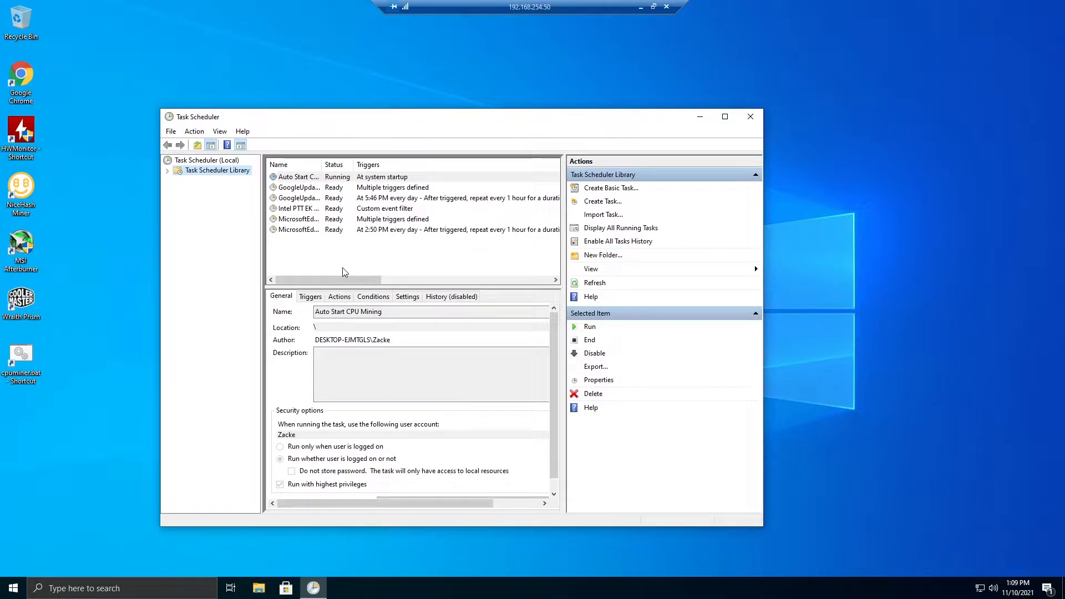
pyautogui.moveTo(352, 258)
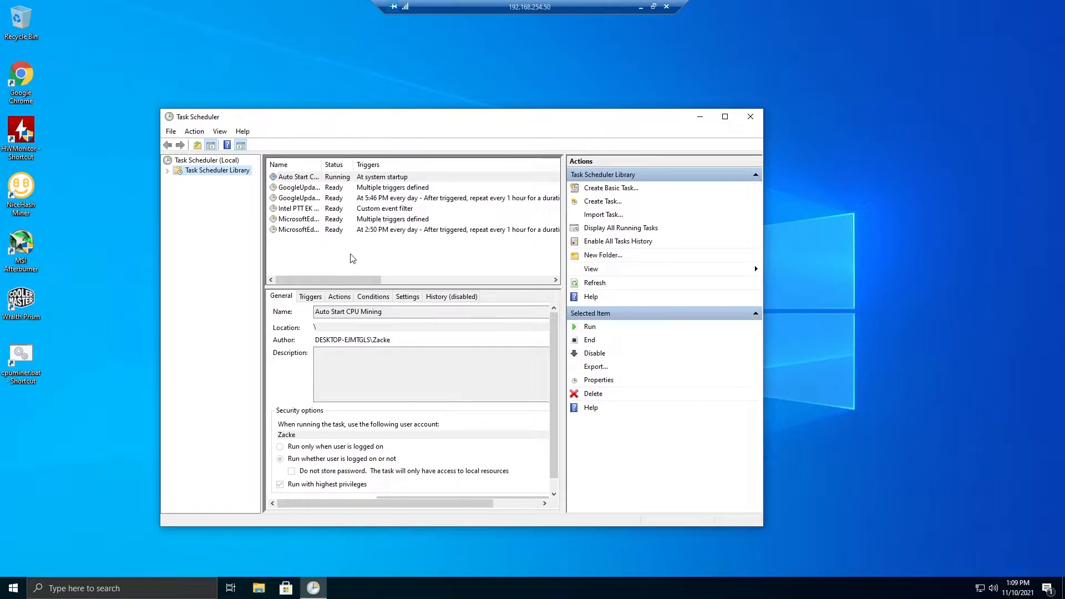
# Create a task named 'Auto Miner', run whether user is logged on or not, configured for Windows 10
pyautogui.rightClick(304, 246)
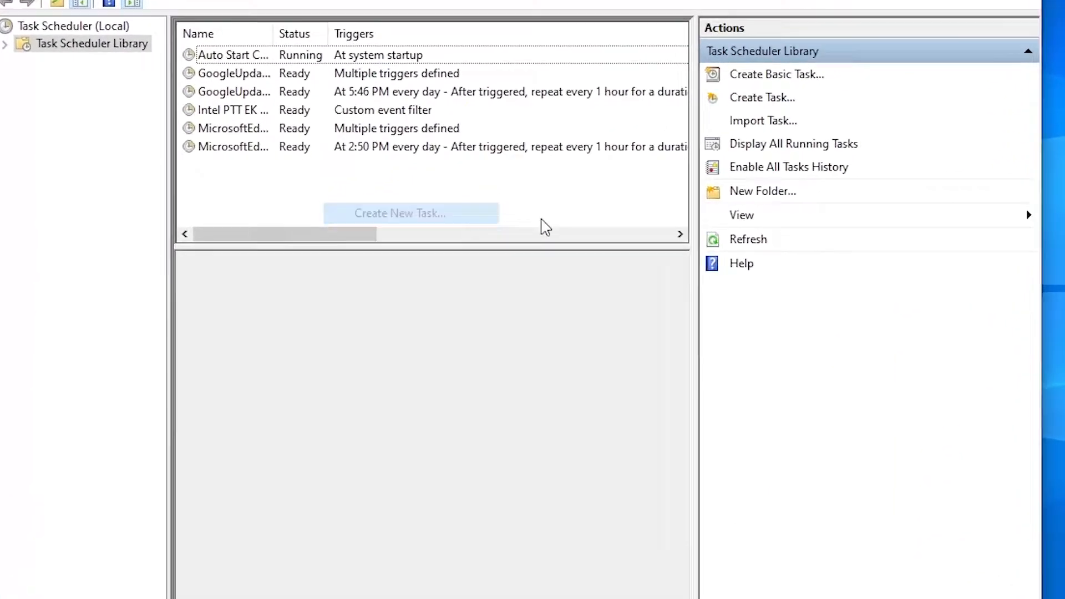
pyautogui.click(761, 97)
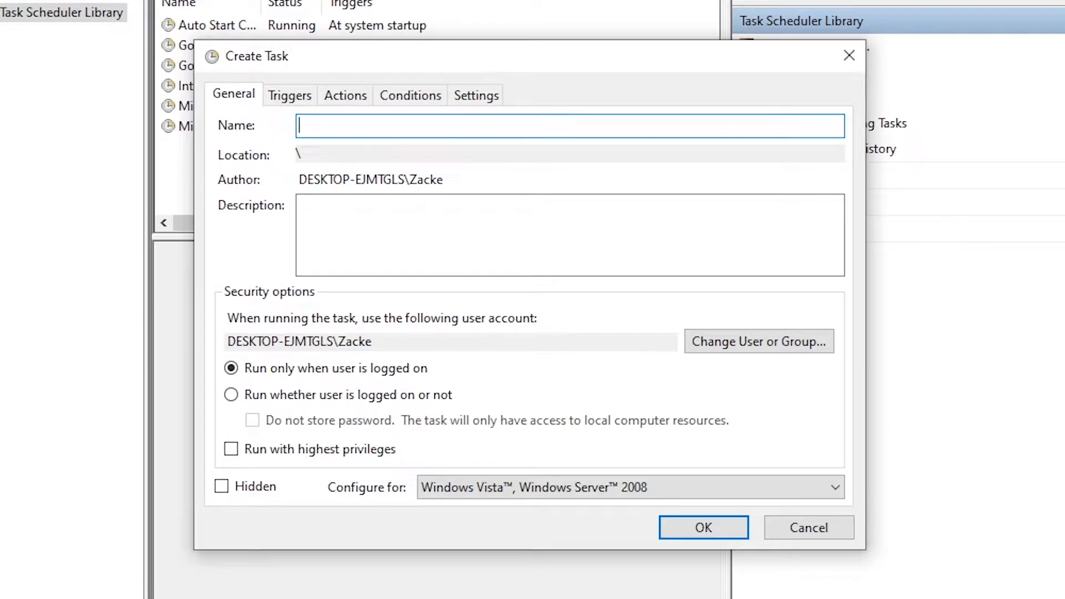
pyautogui.write('Auto Miner')
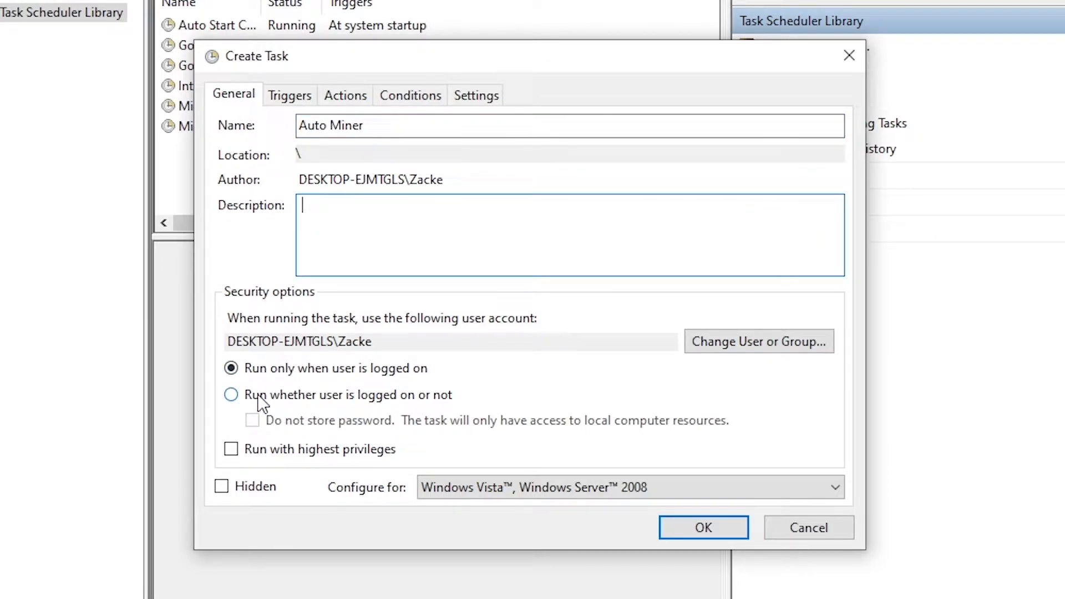
pyautogui.click(230, 395)
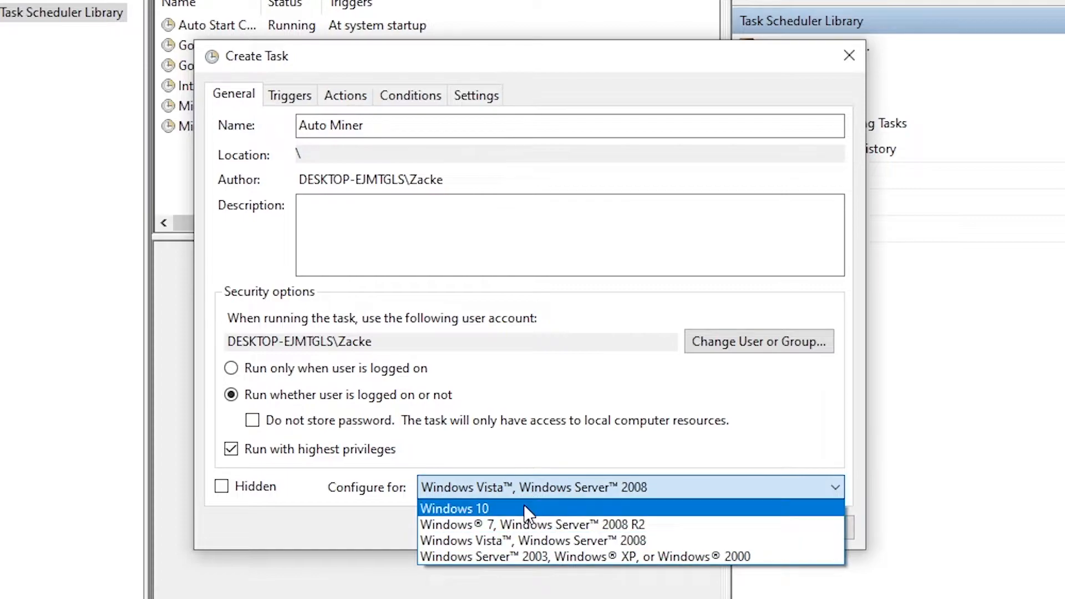
pyautogui.click(454, 508)
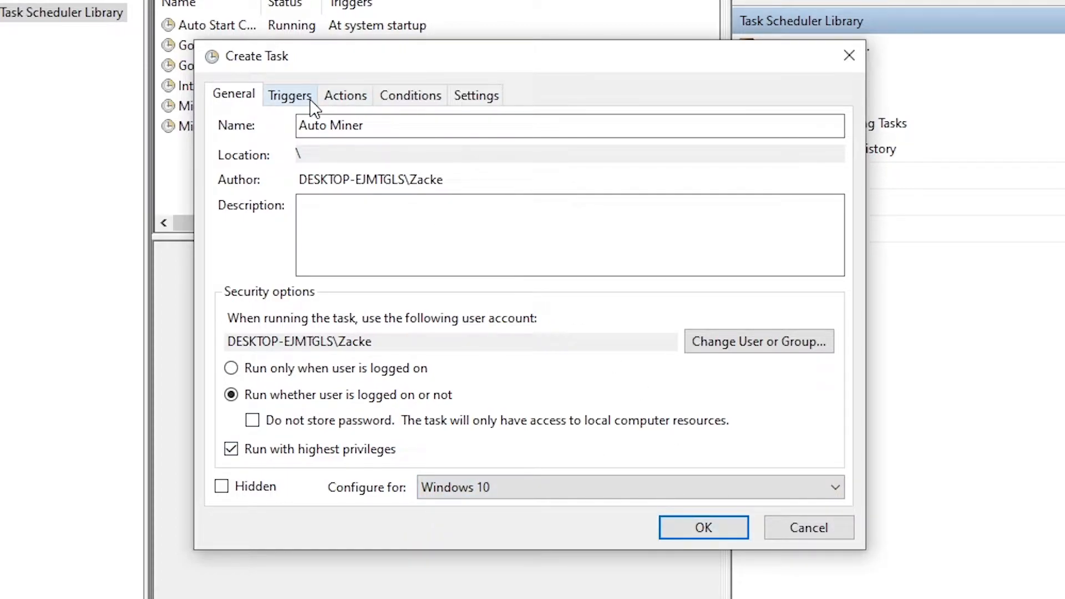
# Add a trigger that begins the task at startup
pyautogui.click(289, 95)
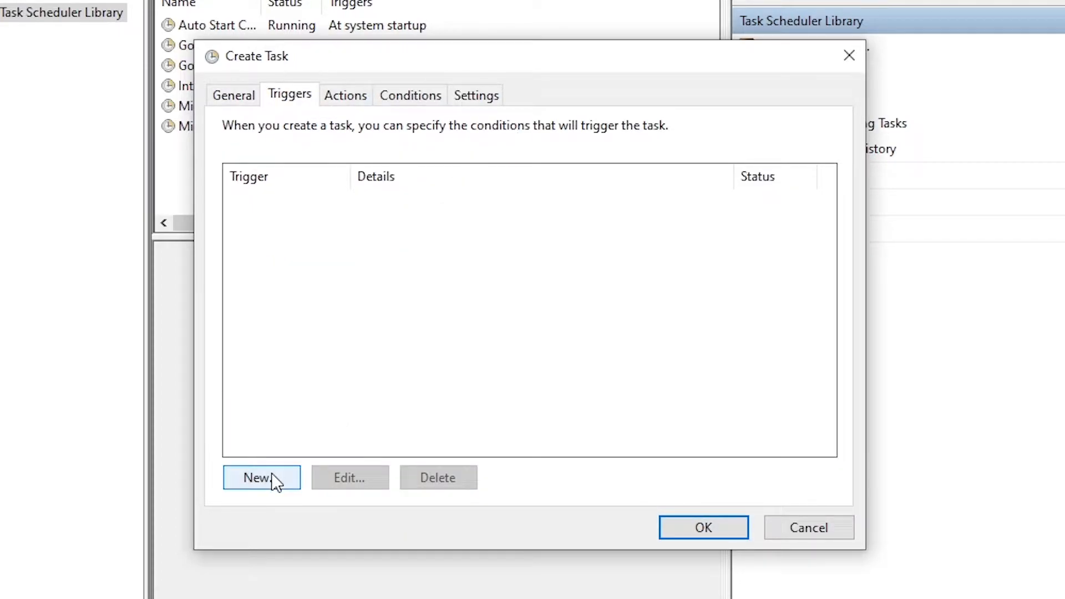
pyautogui.click(261, 477)
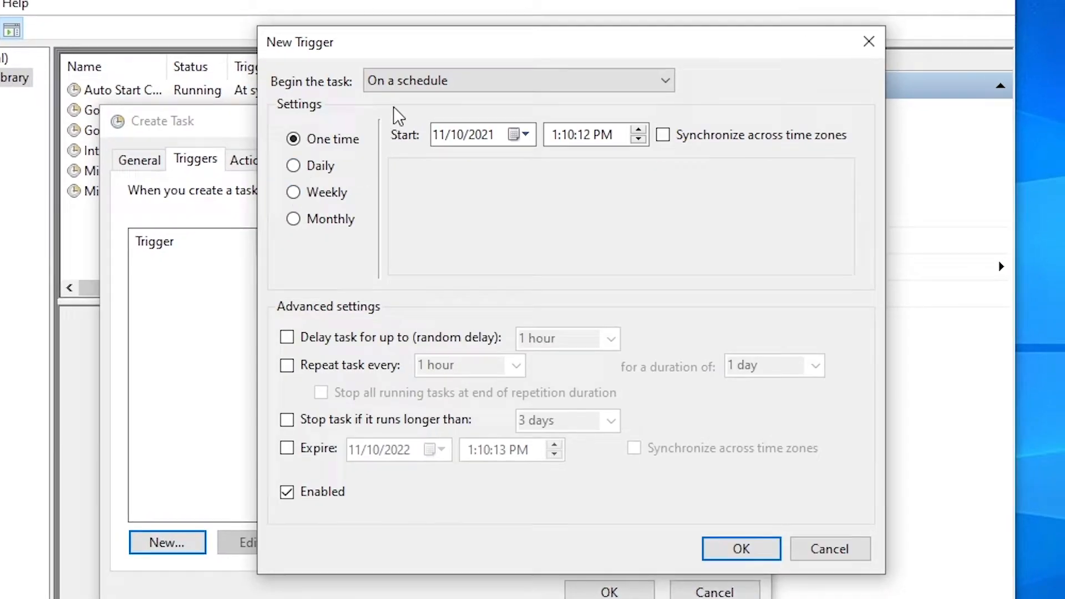
pyautogui.click(518, 79)
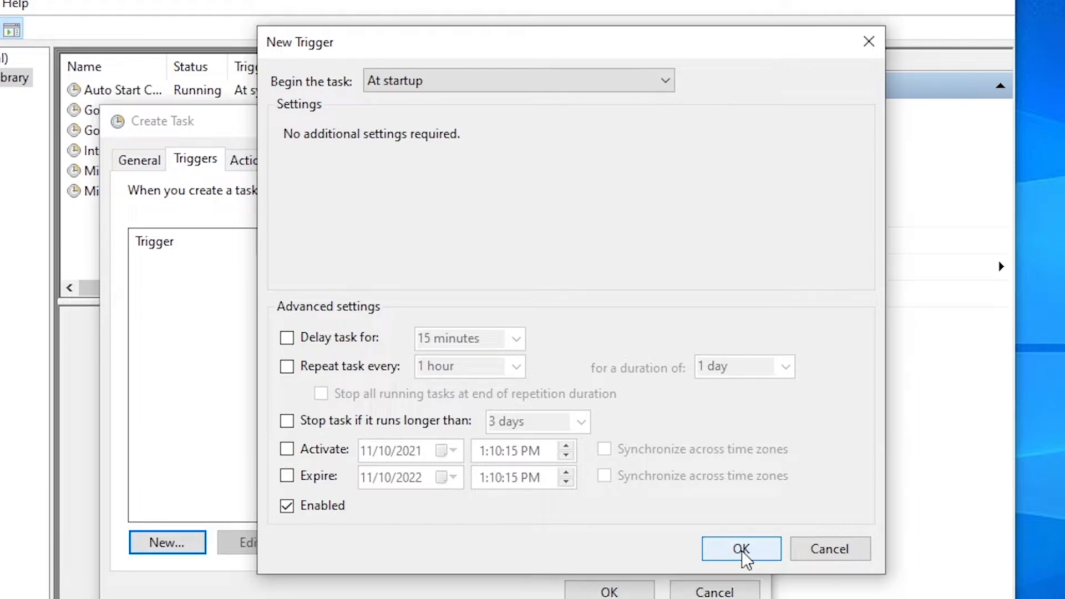
pyautogui.click(741, 549)
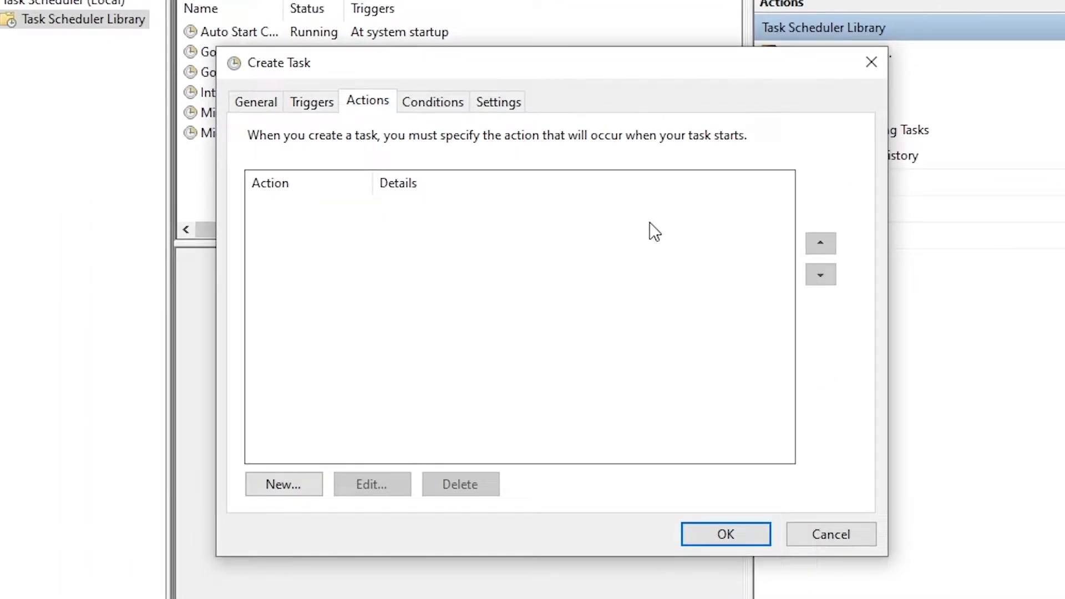
# Add a Start a program action pointing to the cpuminer.bat shortcut from the Desktop
pyautogui.click(283, 485)
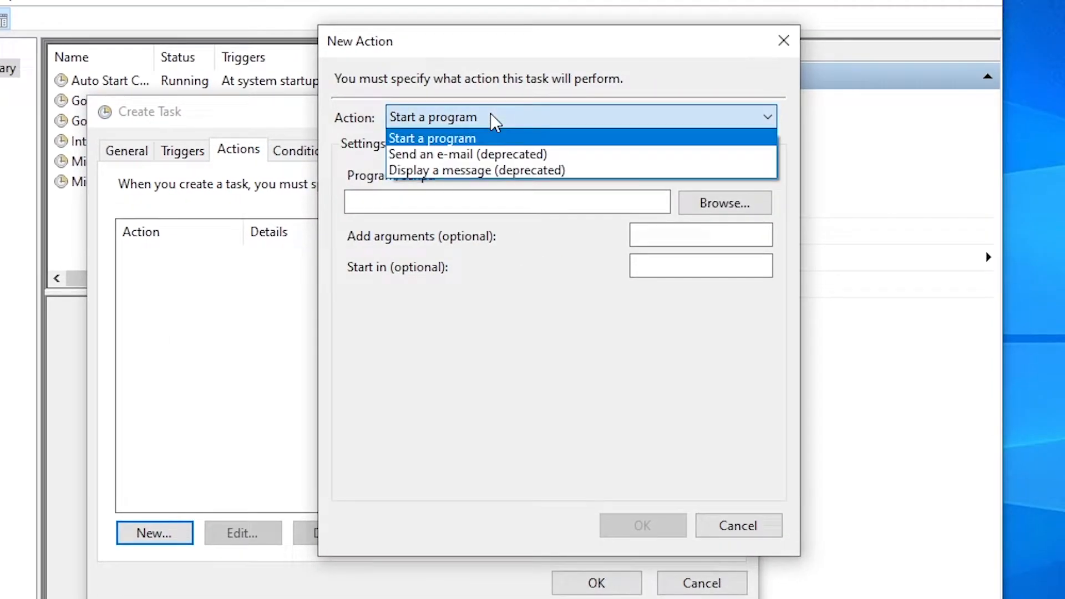
pyautogui.click(432, 138)
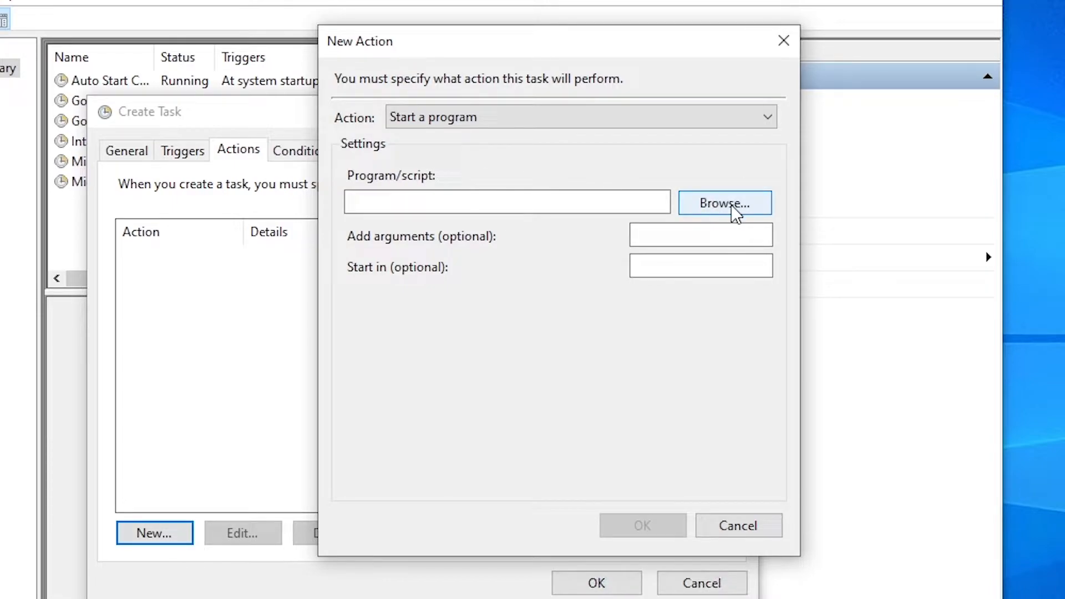
pyautogui.click(725, 203)
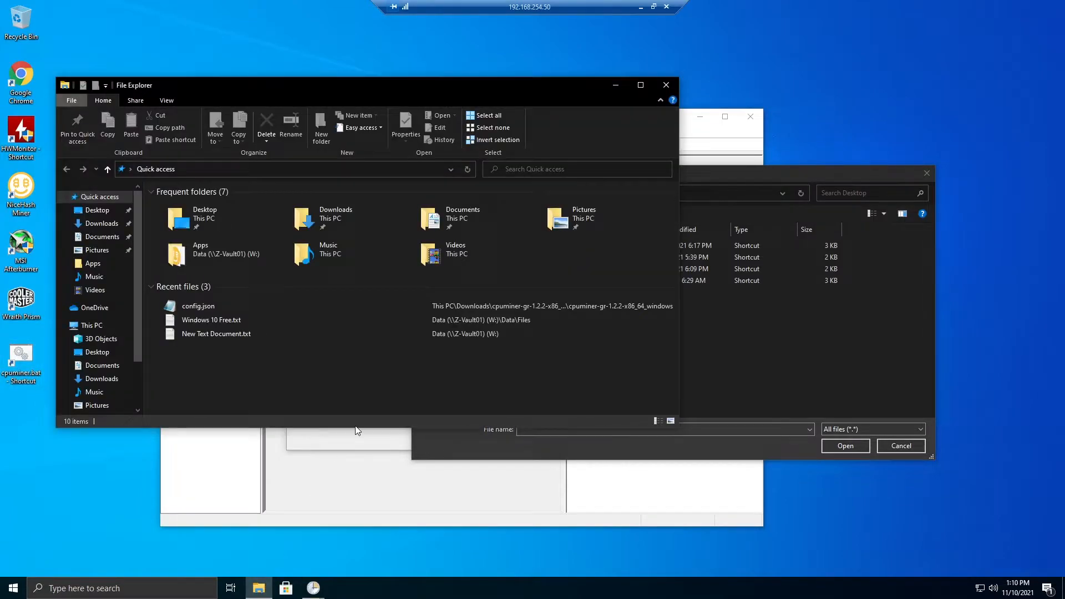
pyautogui.click(101, 223)
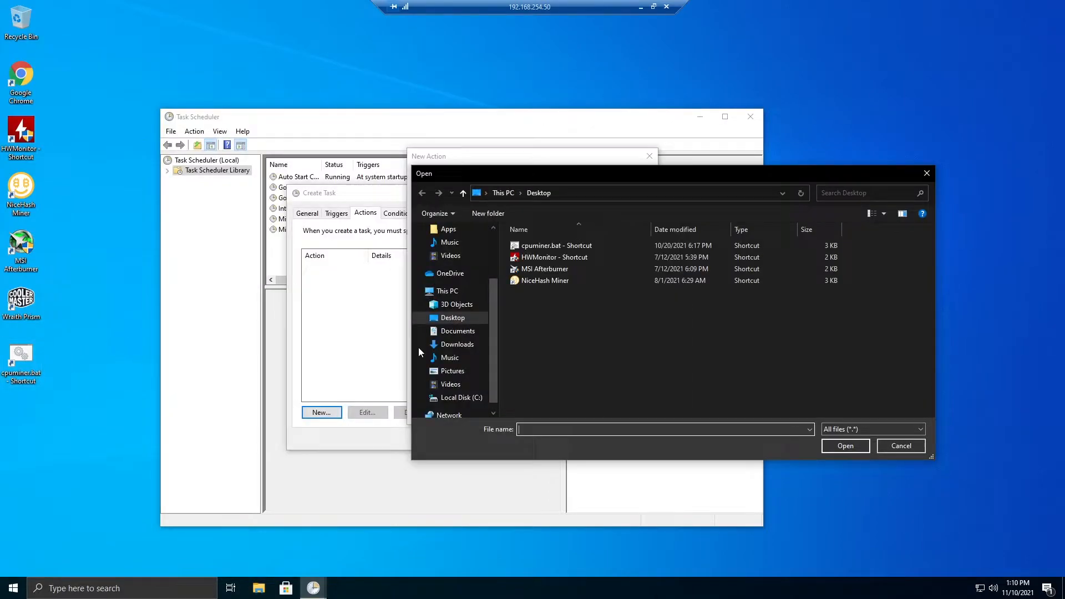
pyautogui.click(554, 246)
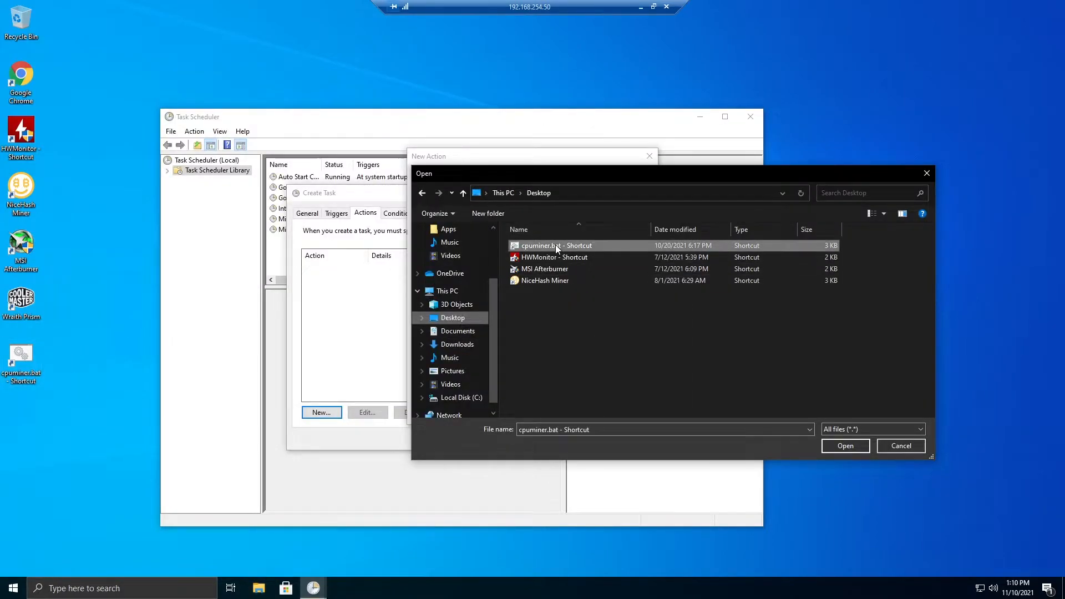
pyautogui.click(845, 446)
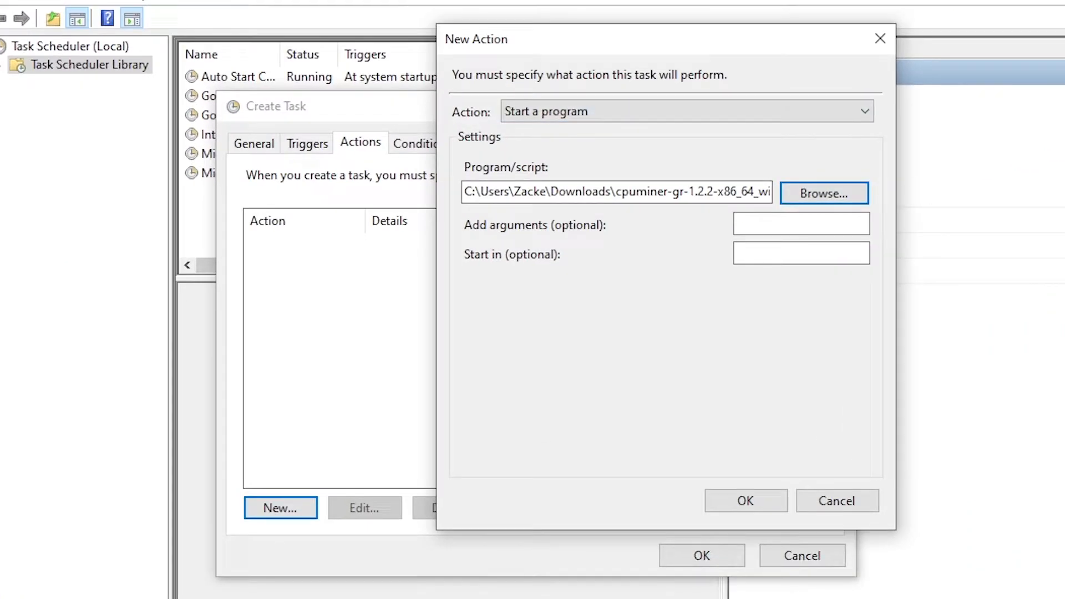
pyautogui.click(744, 500)
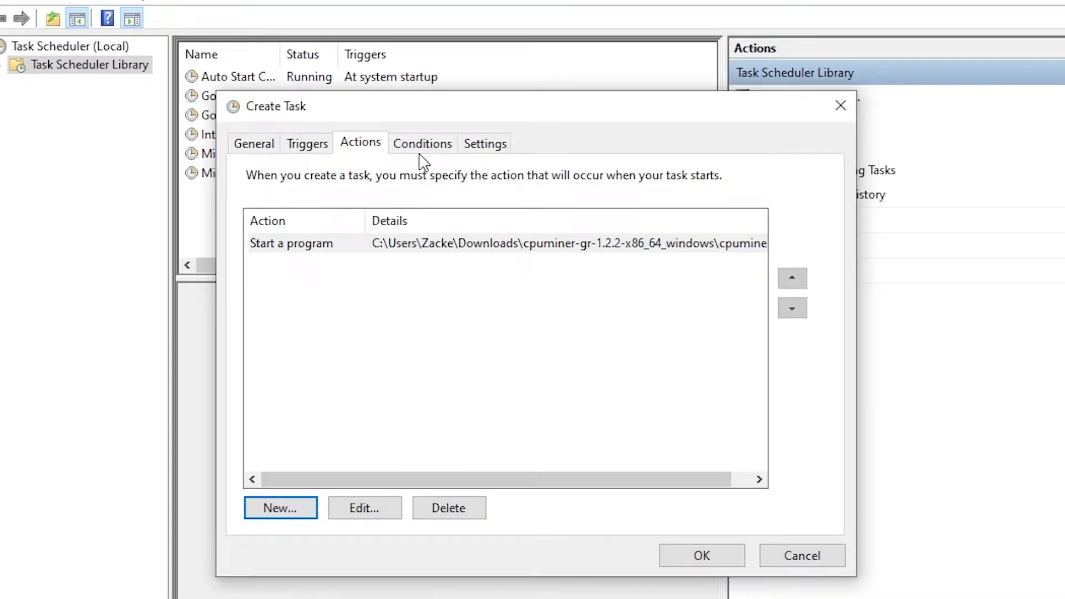
# Finish the task with the account password and select Auto Miner, shown Ready in the library
pyautogui.click(422, 143)
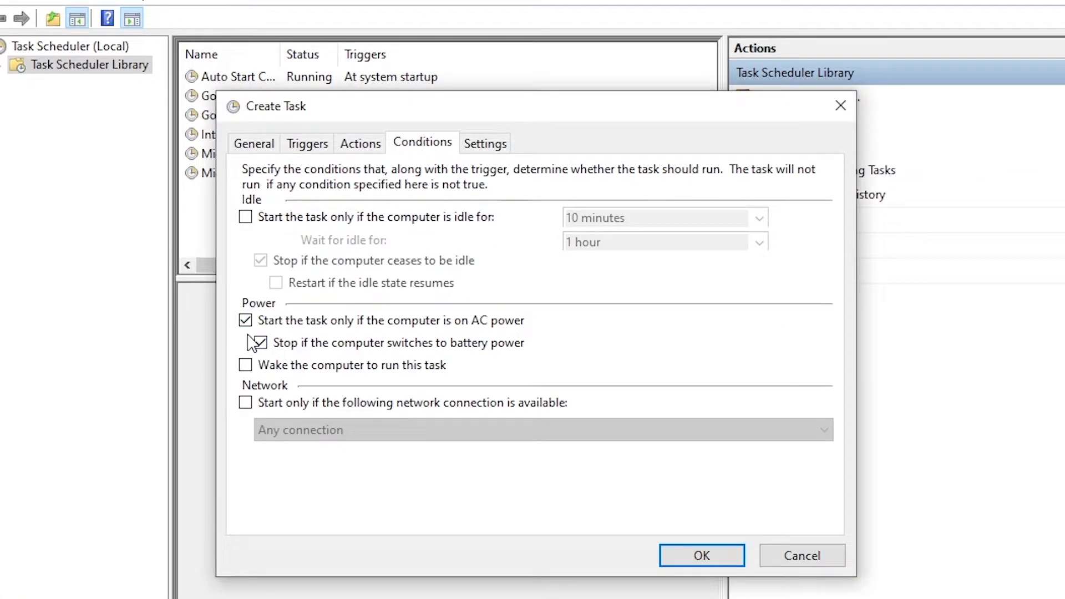
pyautogui.click(485, 144)
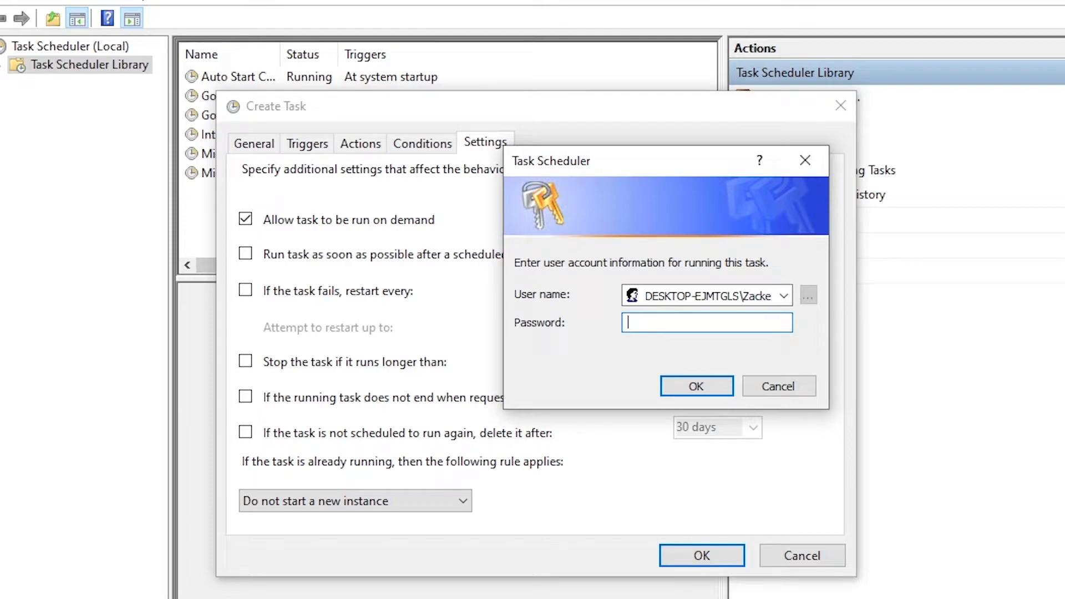
pyautogui.write('•••••')
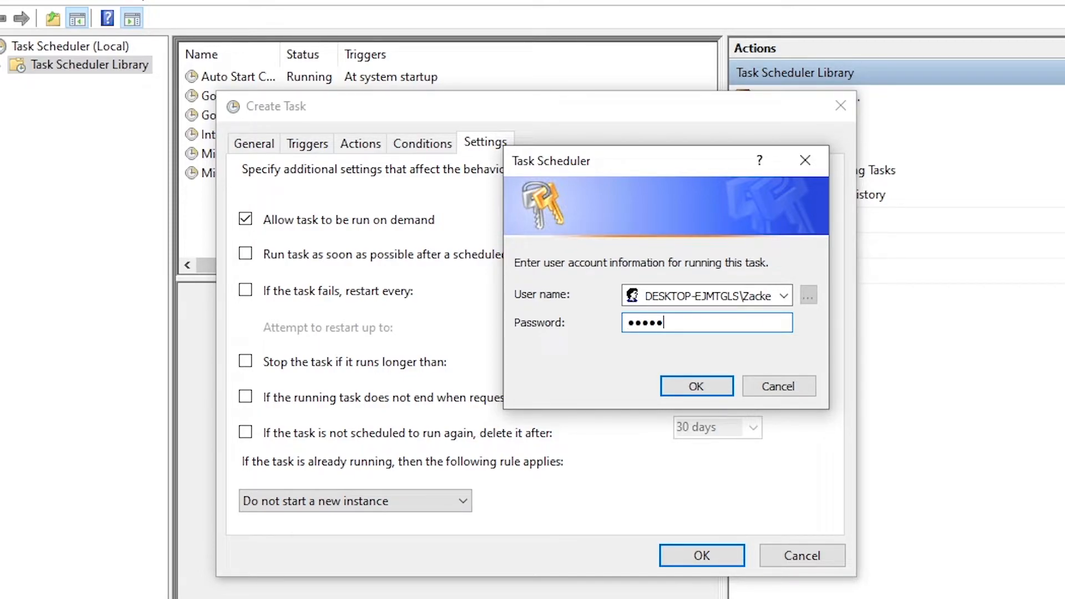
pyautogui.click(696, 386)
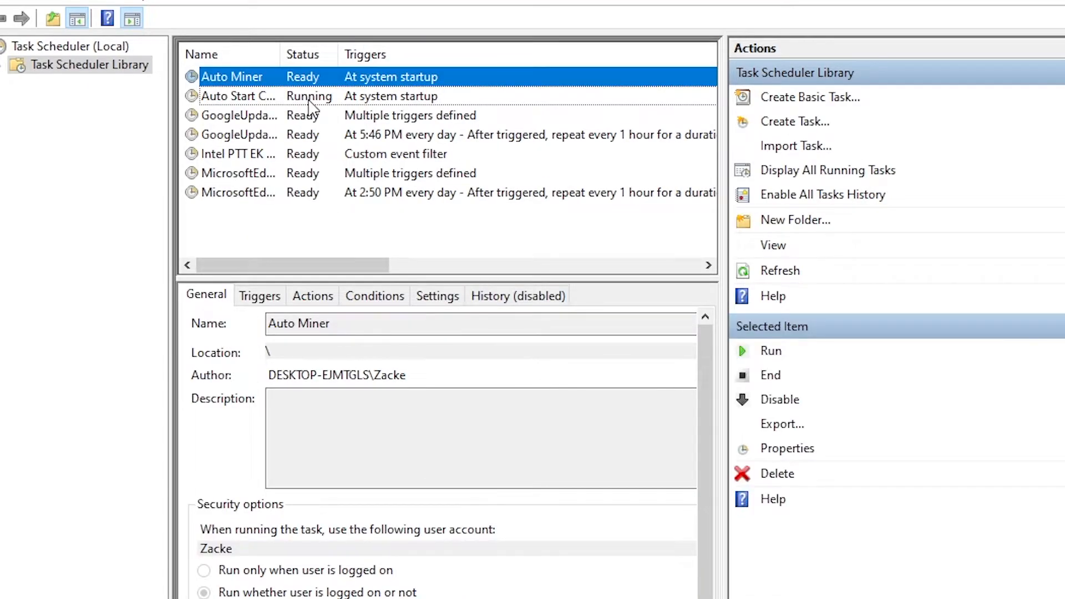
# Check CPU load at 99% in Task Manager's Performance view and close the window
pyautogui.click(725, 116)
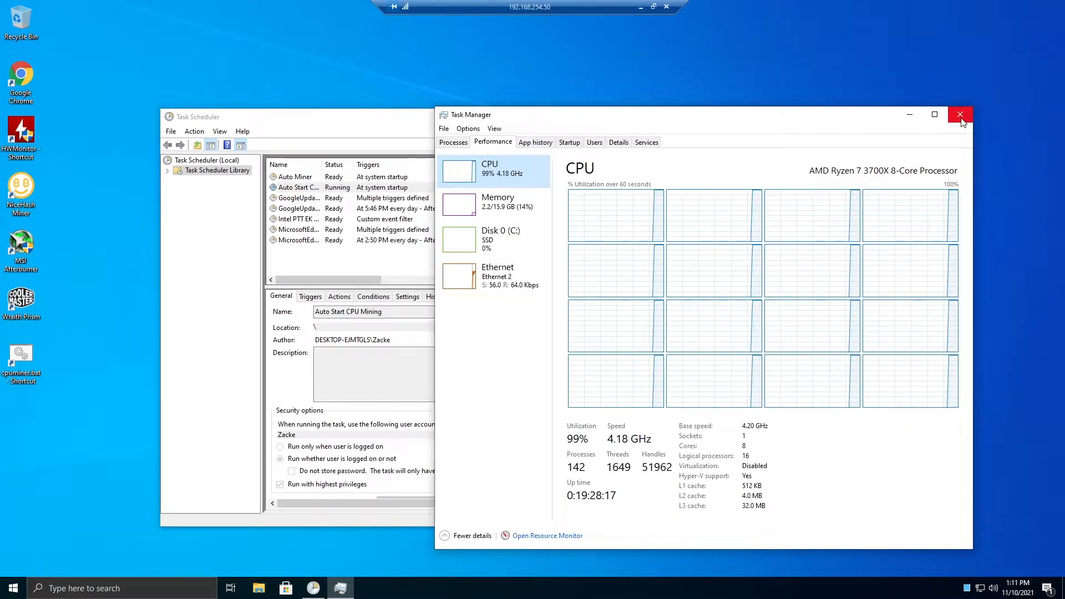
pyautogui.click(960, 114)
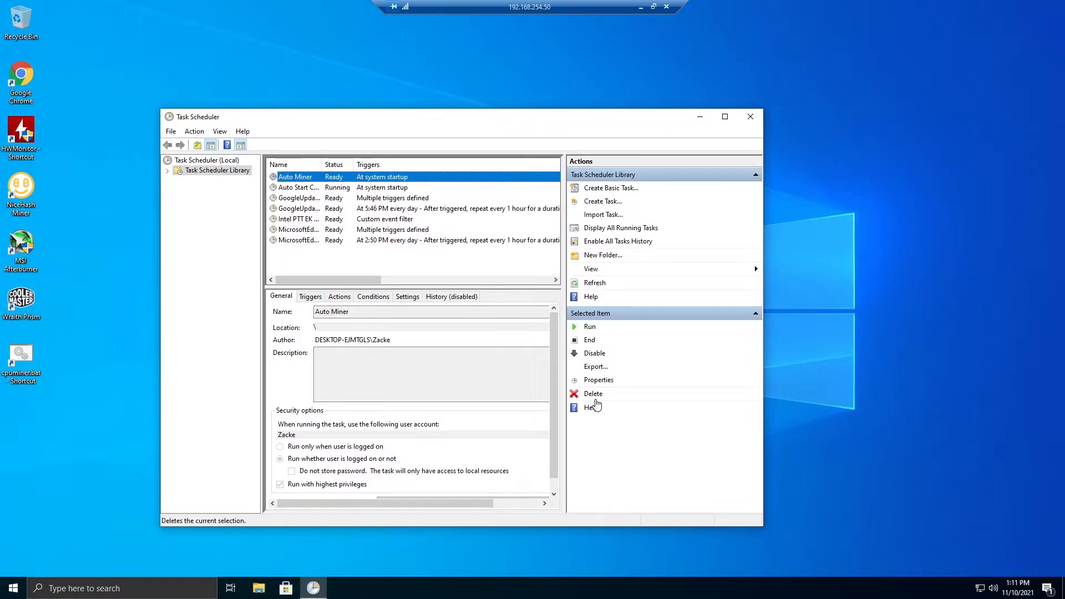
pyautogui.moveTo(455, 204)
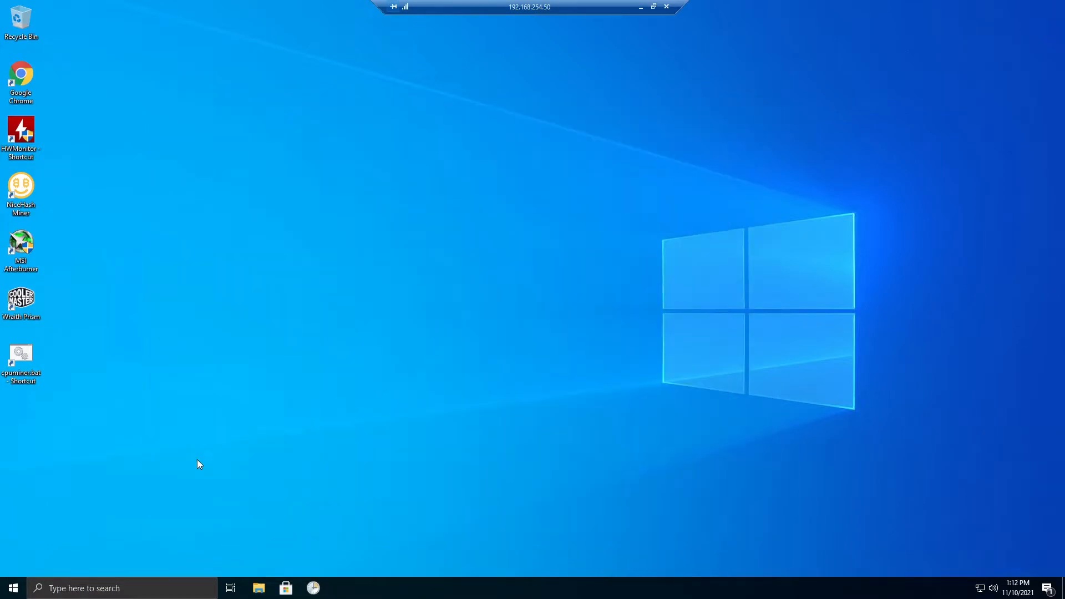
# Run shell:startup to open the user's Startup folder in File Explorer
pyautogui.click(12, 587)
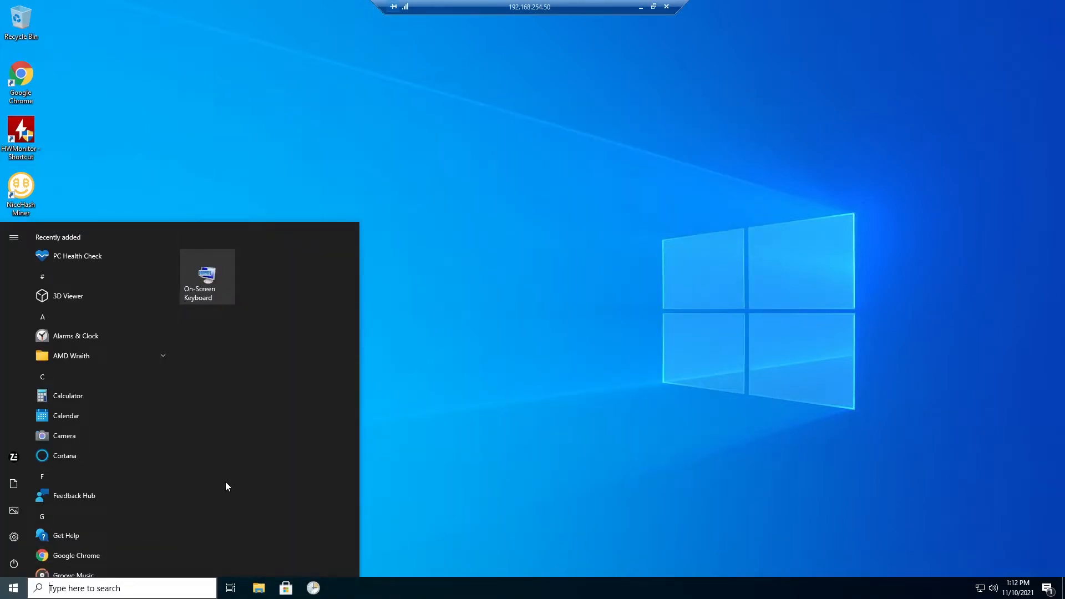
pyautogui.moveTo(177, 290)
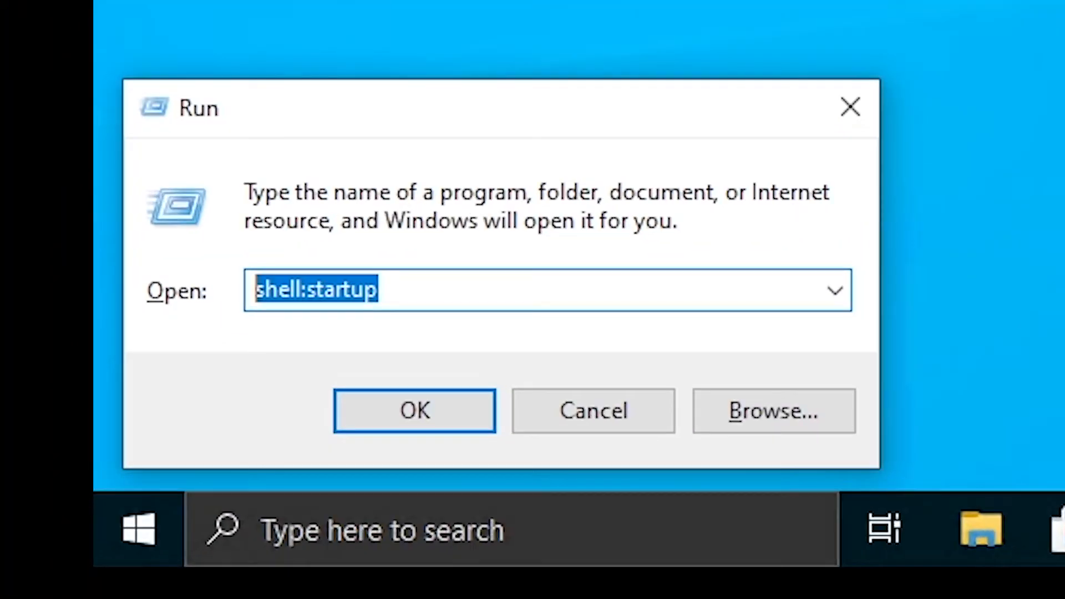
pyautogui.click(414, 410)
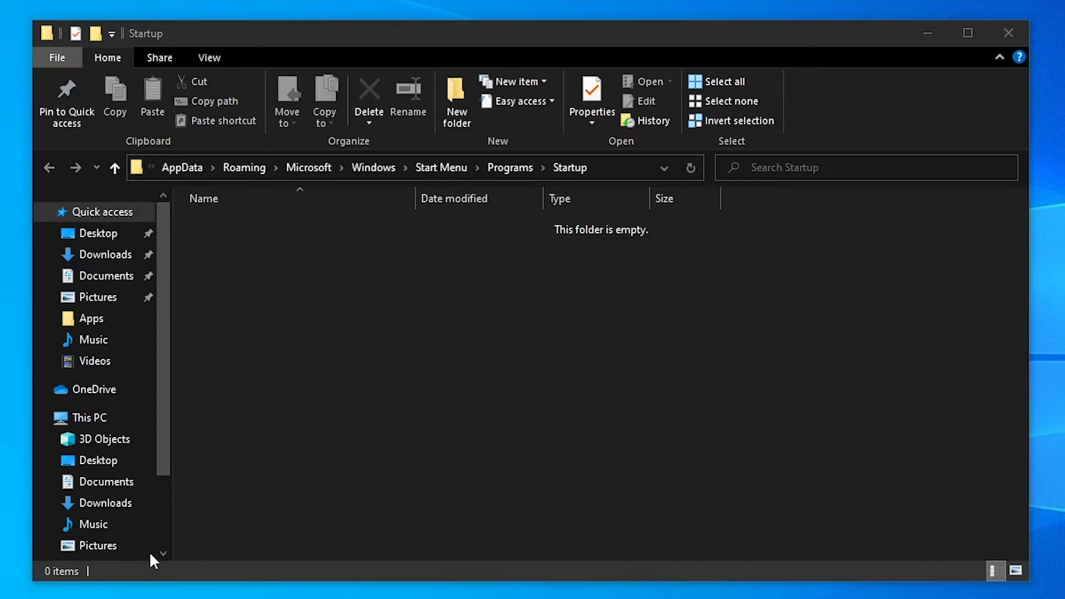
# Copy the cpuminer.bat shortcut into the Startup folder, remove it again and close the folder
pyautogui.rightClick(26, 458)
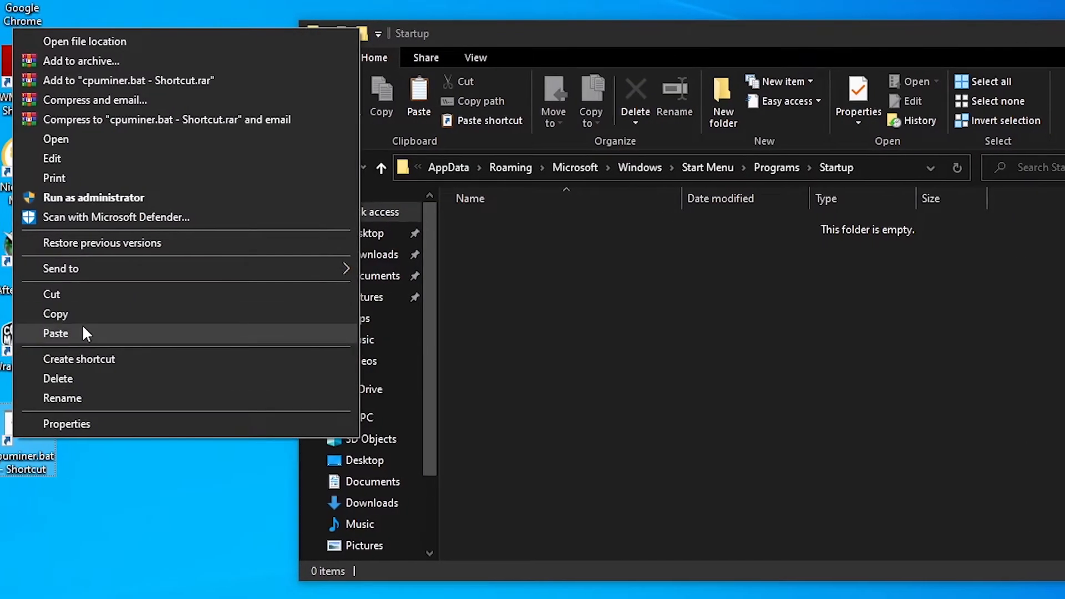
pyautogui.click(56, 332)
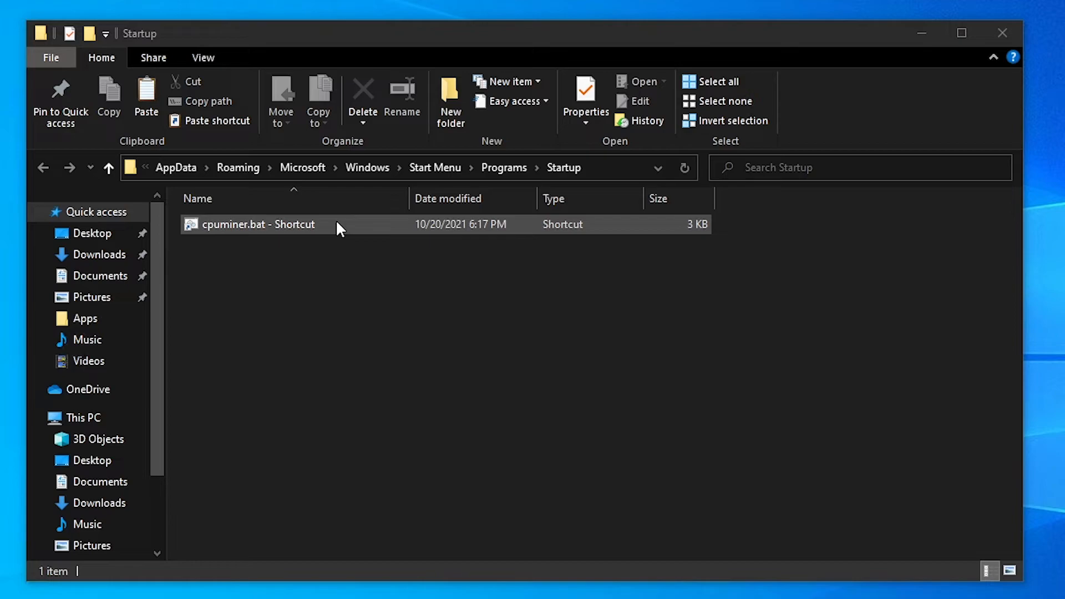
pyautogui.click(259, 224)
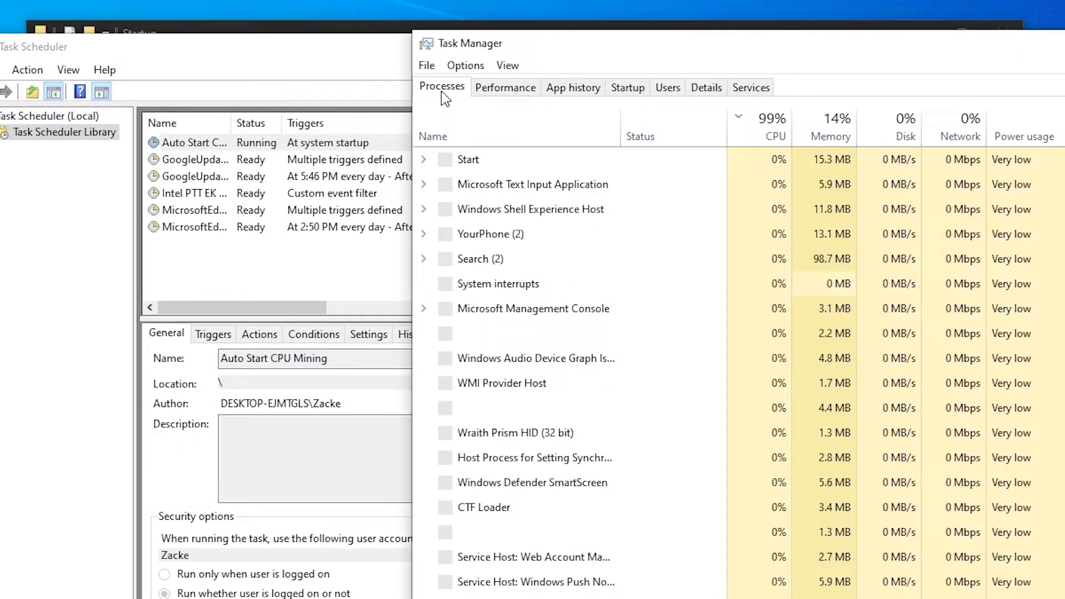
pyautogui.click(506, 87)
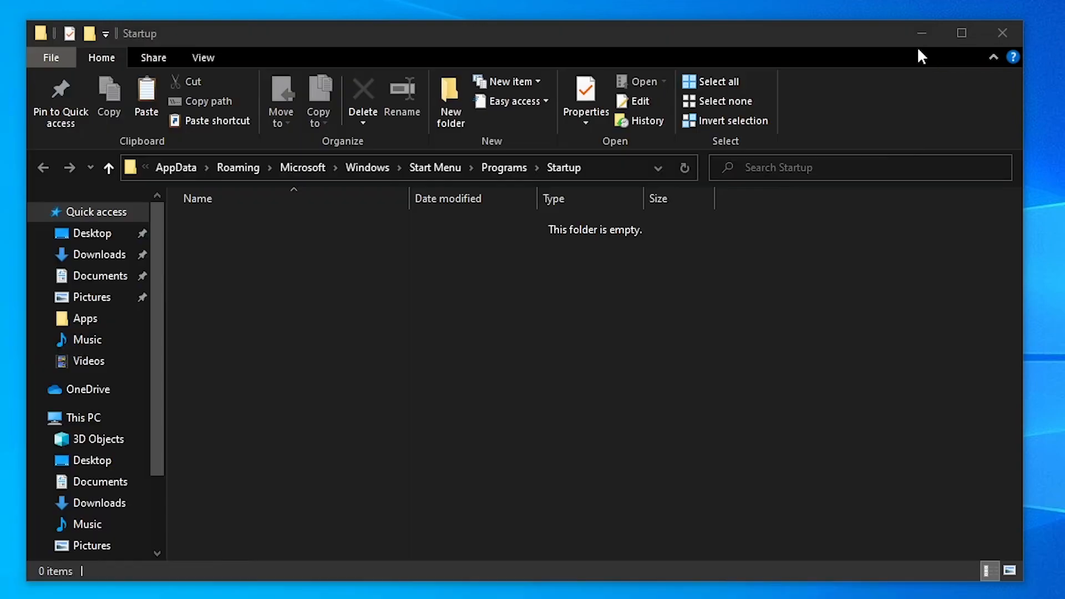
pyautogui.click(1001, 32)
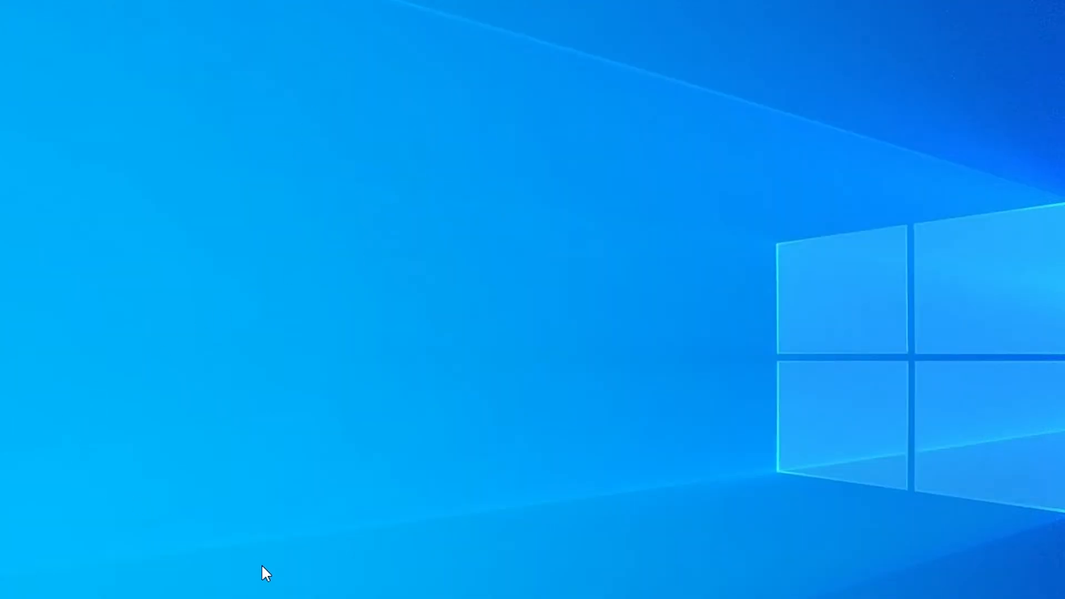
pyautogui.moveTo(313, 586)
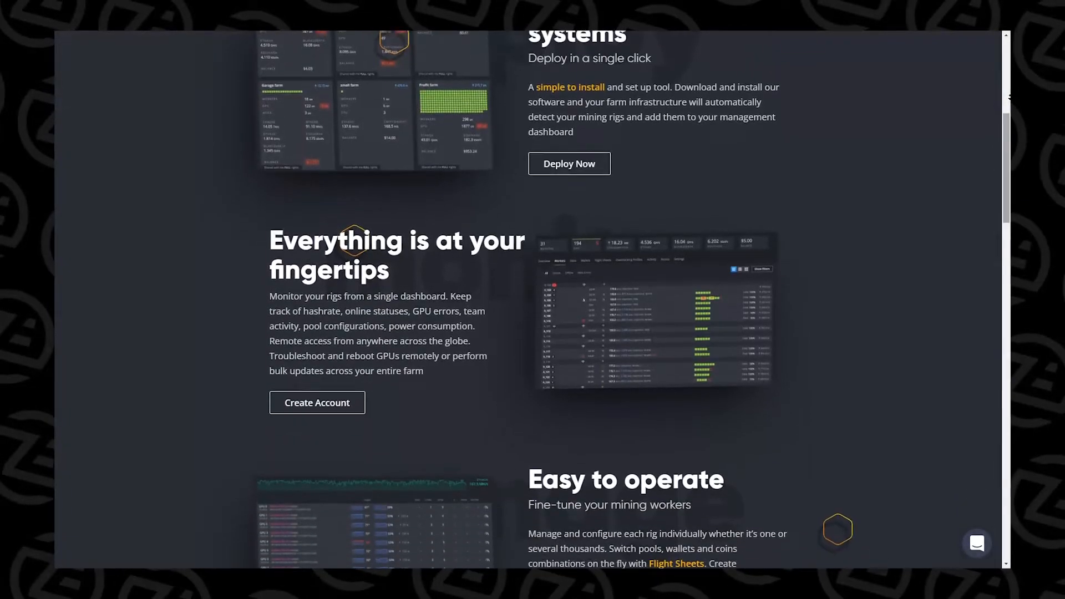
pyautogui.scroll(-3)
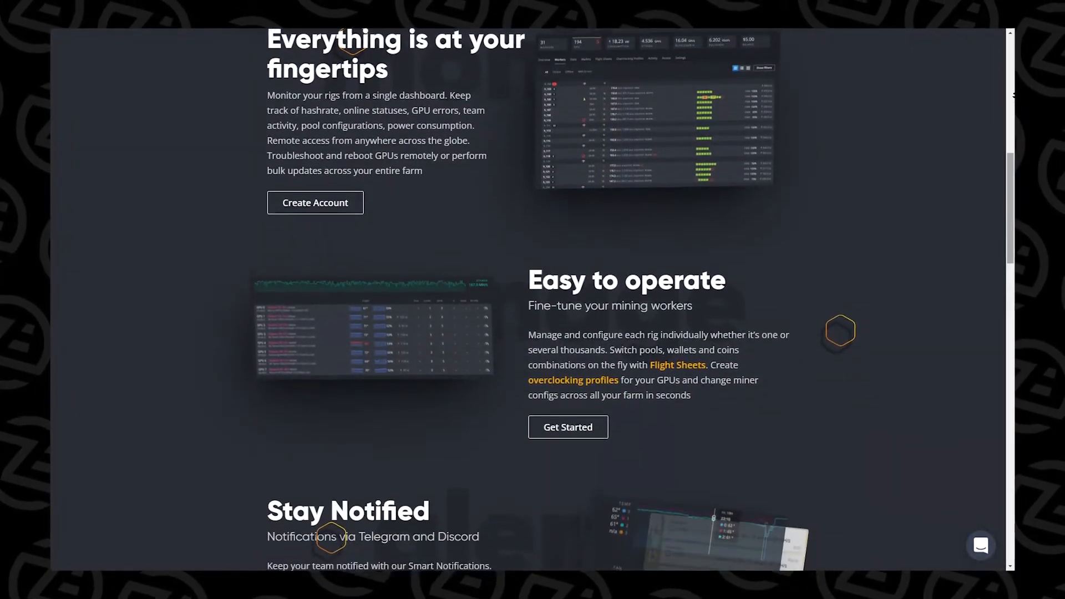
pyautogui.scroll(-3)
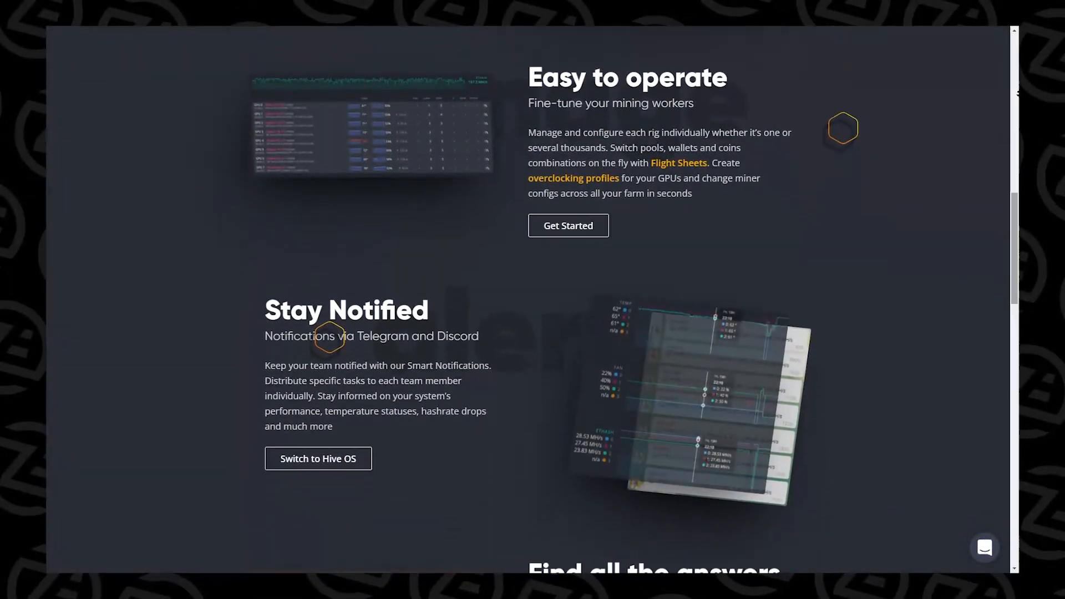
pyautogui.scroll(-3)
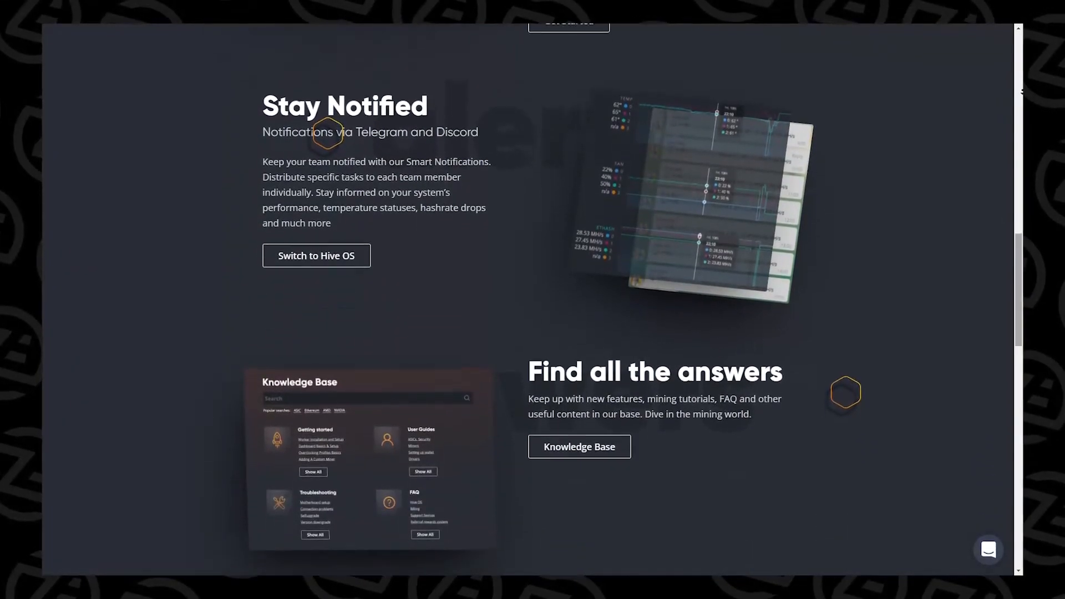
pyautogui.scroll(-3)
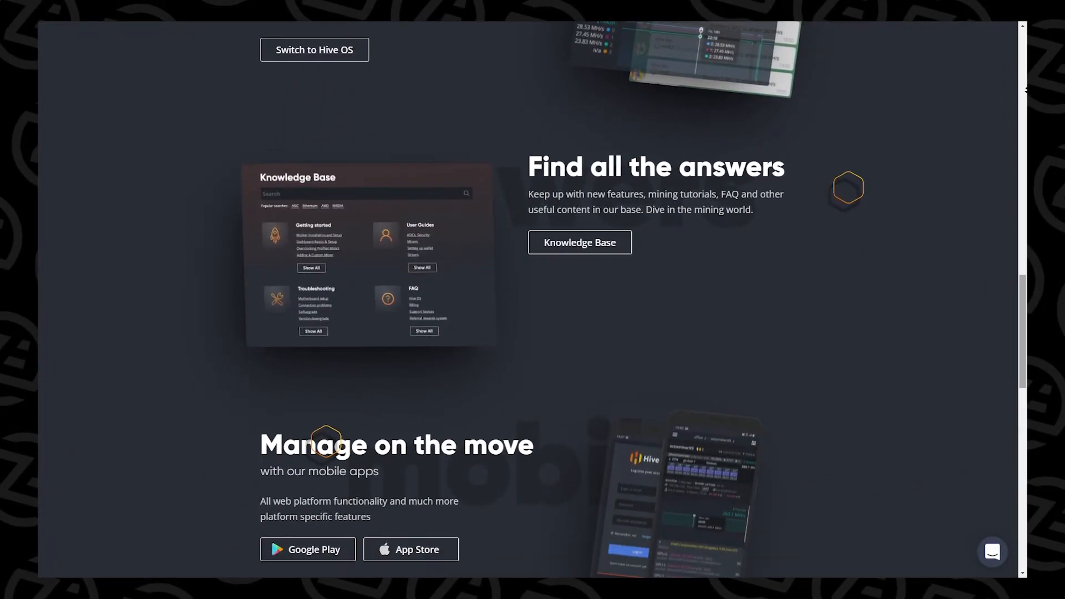
pyautogui.scroll(-3)
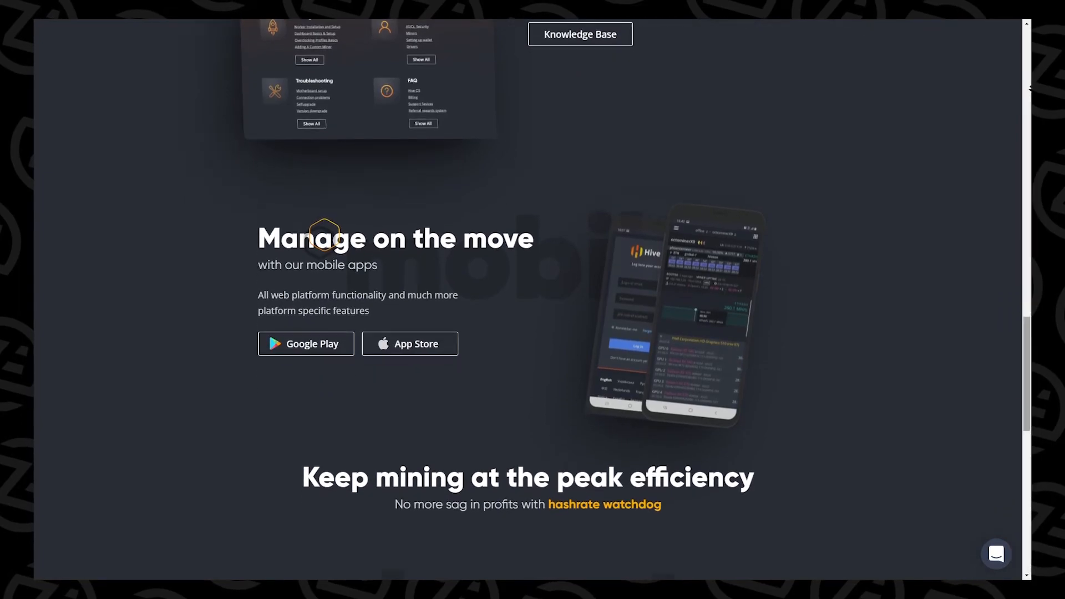
pyautogui.scroll(-3)
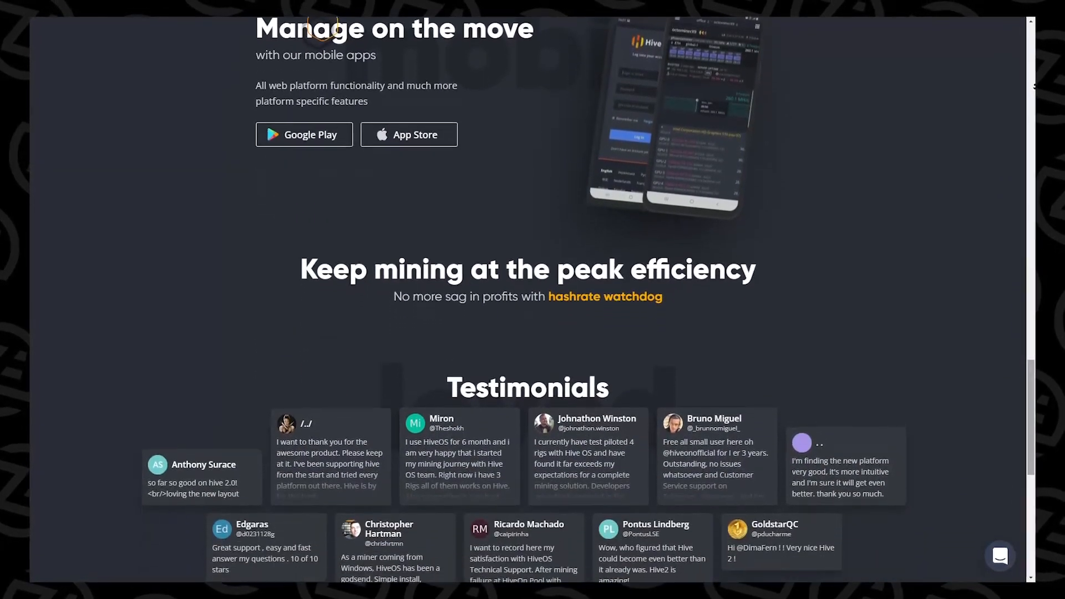
pyautogui.scroll(-3)
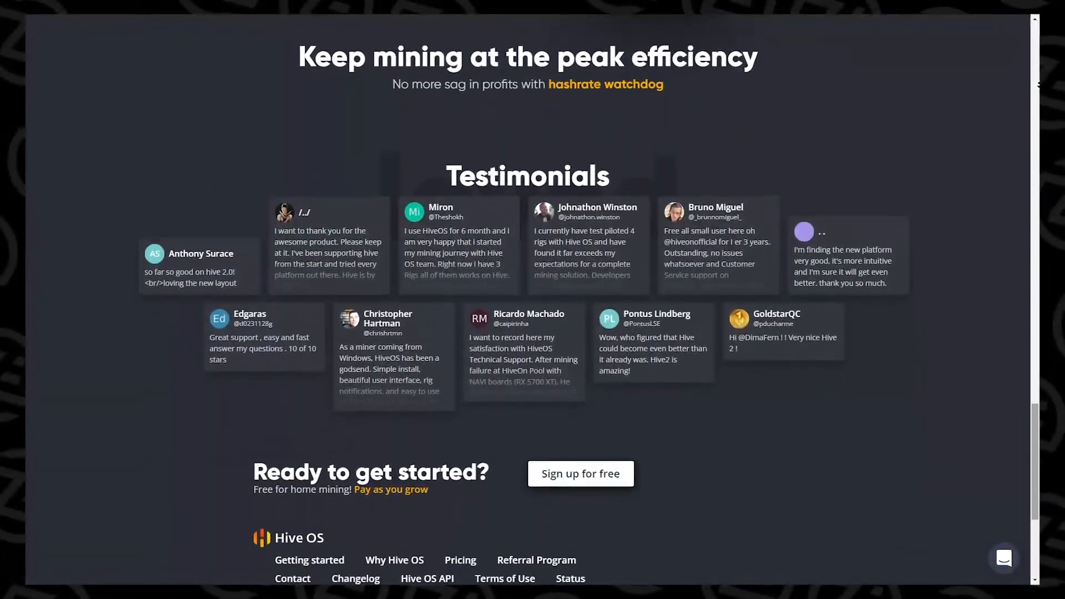
pyautogui.scroll(-3)
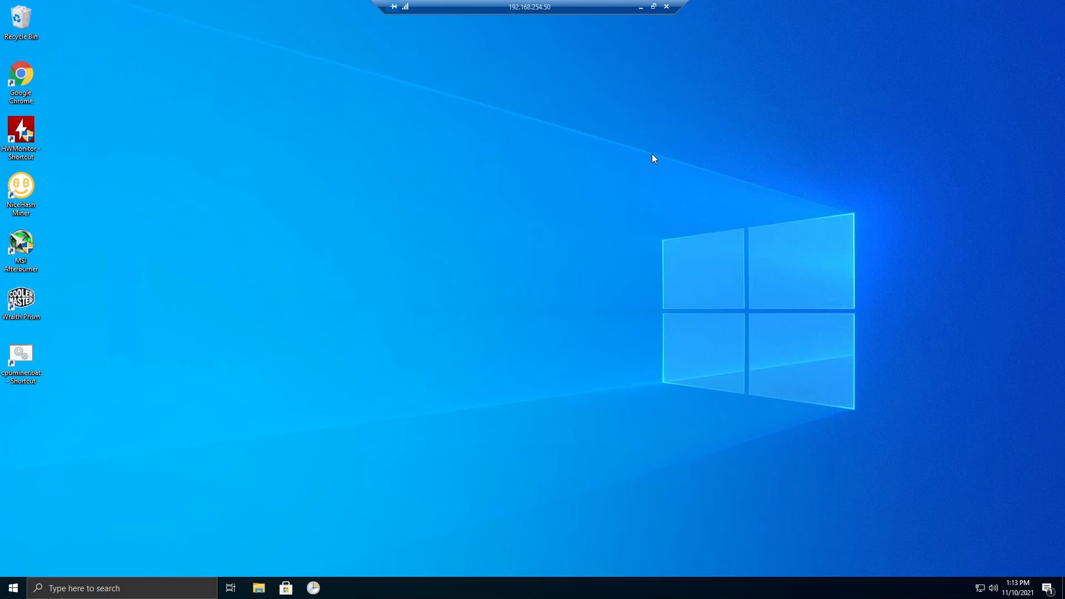
pyautogui.moveTo(681, 150)
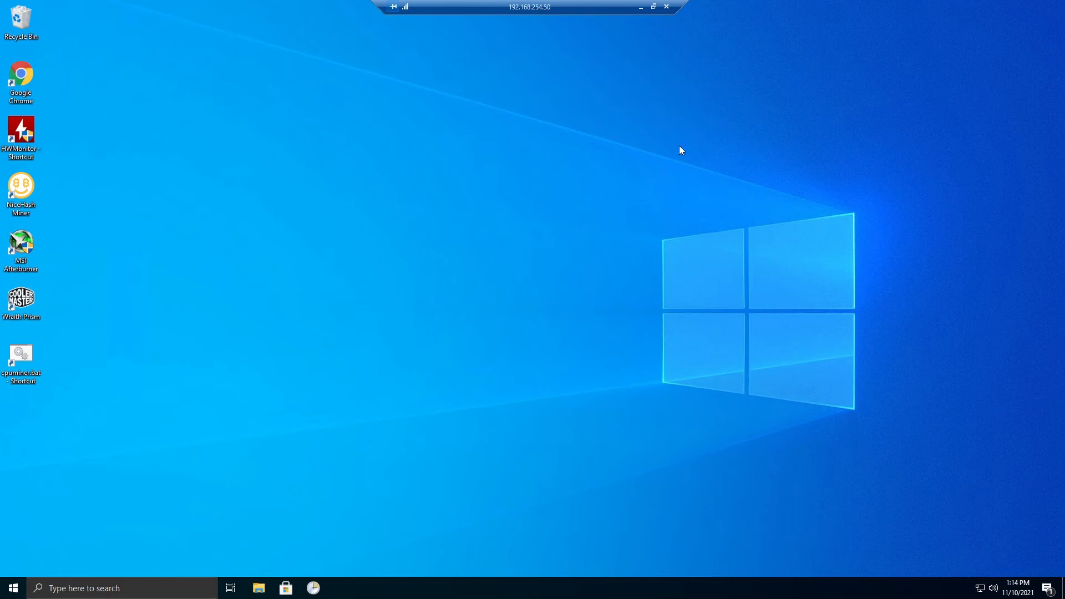